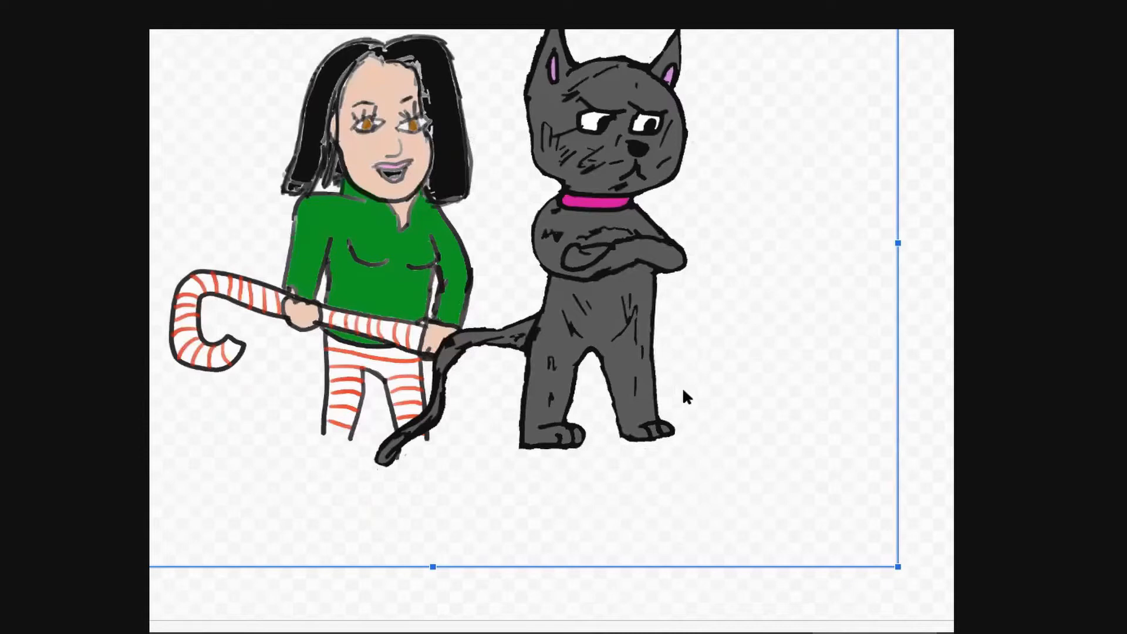
{"action": "mouse_move", "coordinate": [702, 403]}
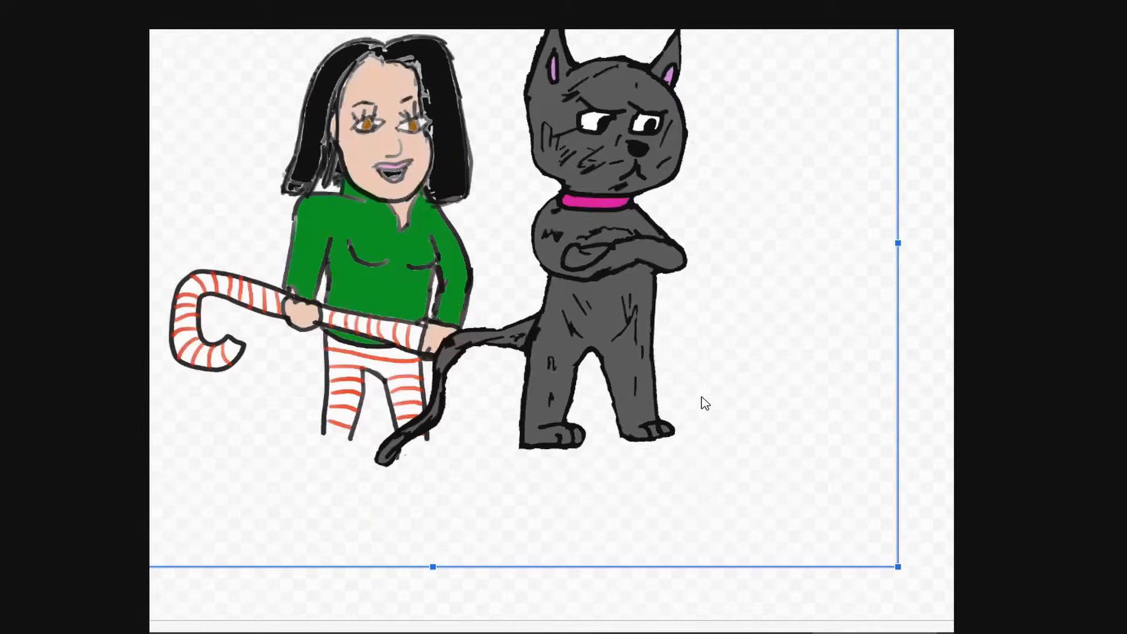
{"action": "mouse_move", "coordinate": [659, 369]}
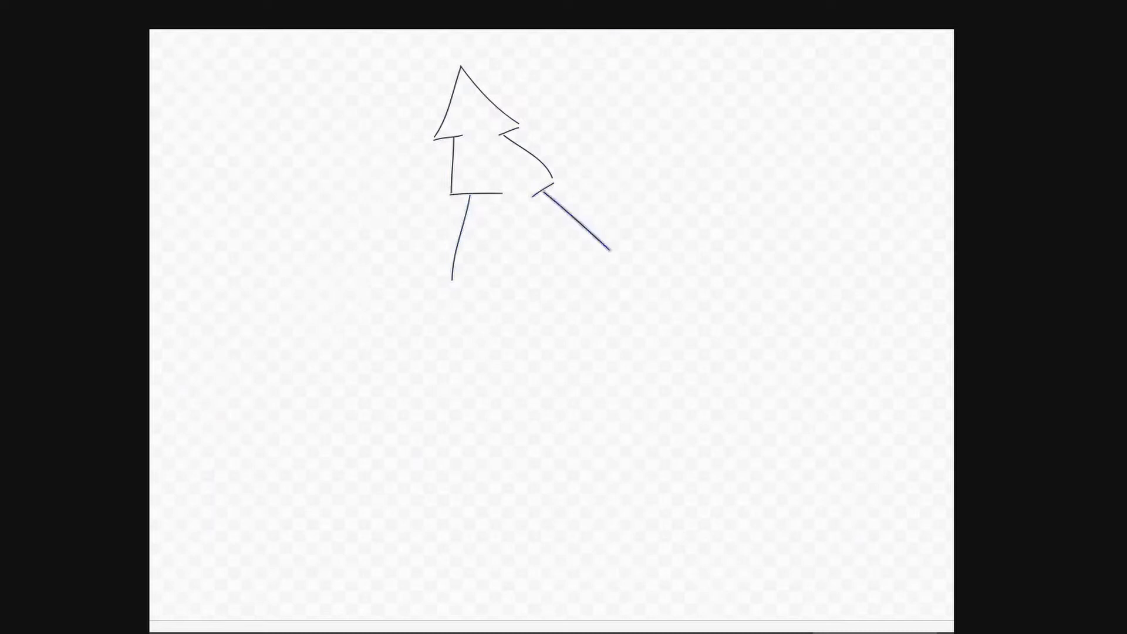
Draw the pine tree's next tier, rotate it upright, and move it toward its copies.
{"action": "left_click_drag", "start_coordinate": [451, 279], "coordinate": [507, 268]}
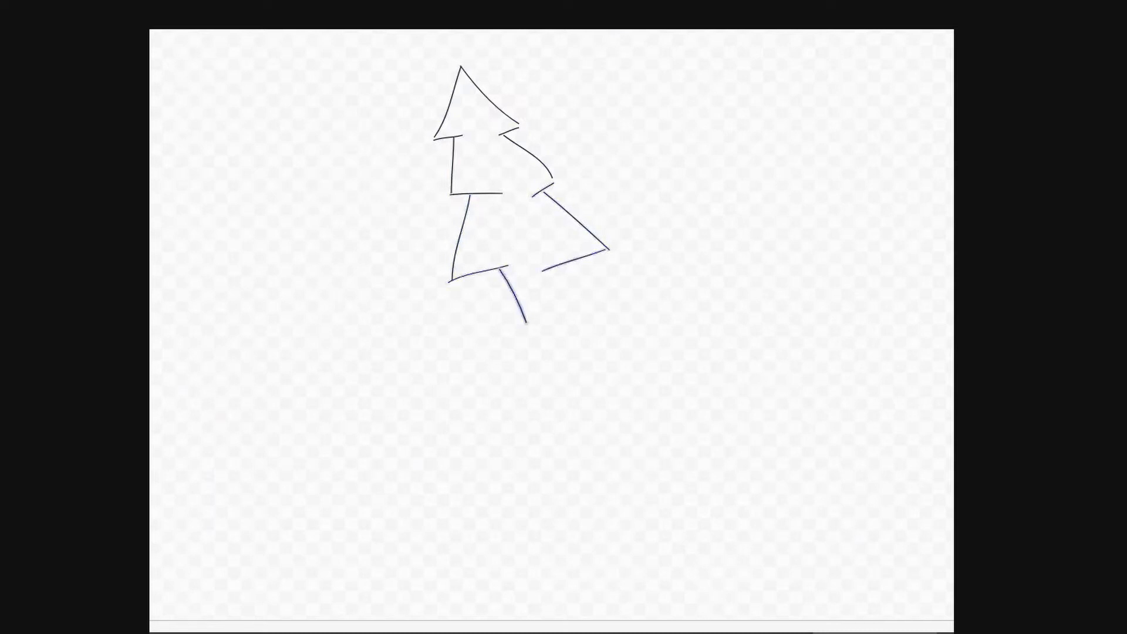
{"action": "left_click", "coordinate": [533, 302]}
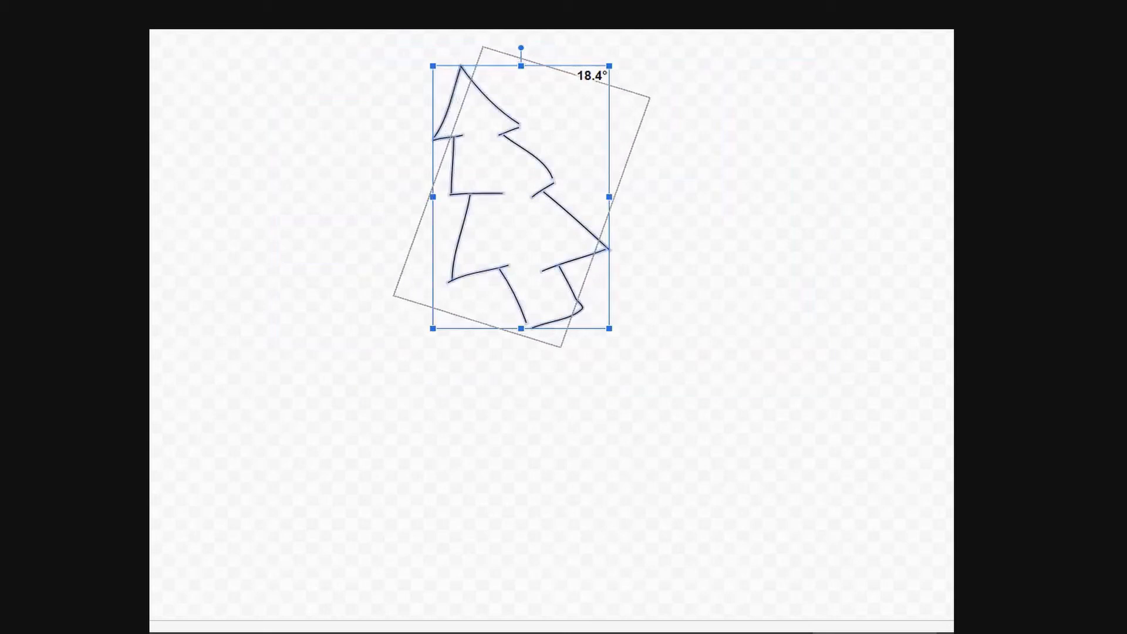
{"action": "left_click_drag", "start_coordinate": [522, 48], "coordinate": [522, 47]}
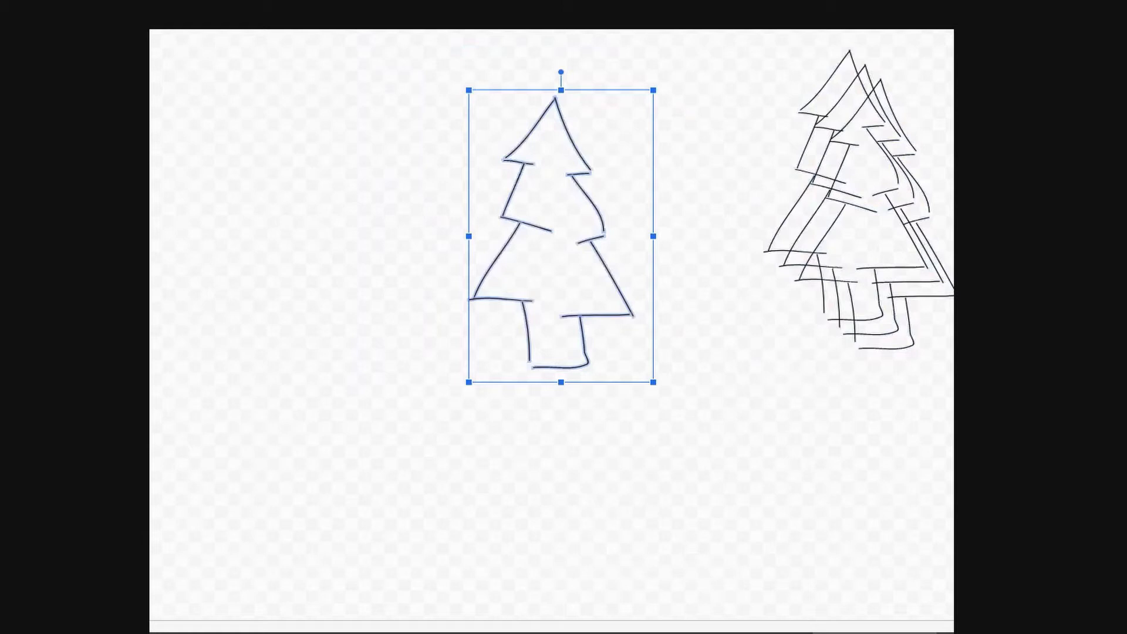
{"action": "left_click_drag", "start_coordinate": [656, 236], "coordinate": [826, 236]}
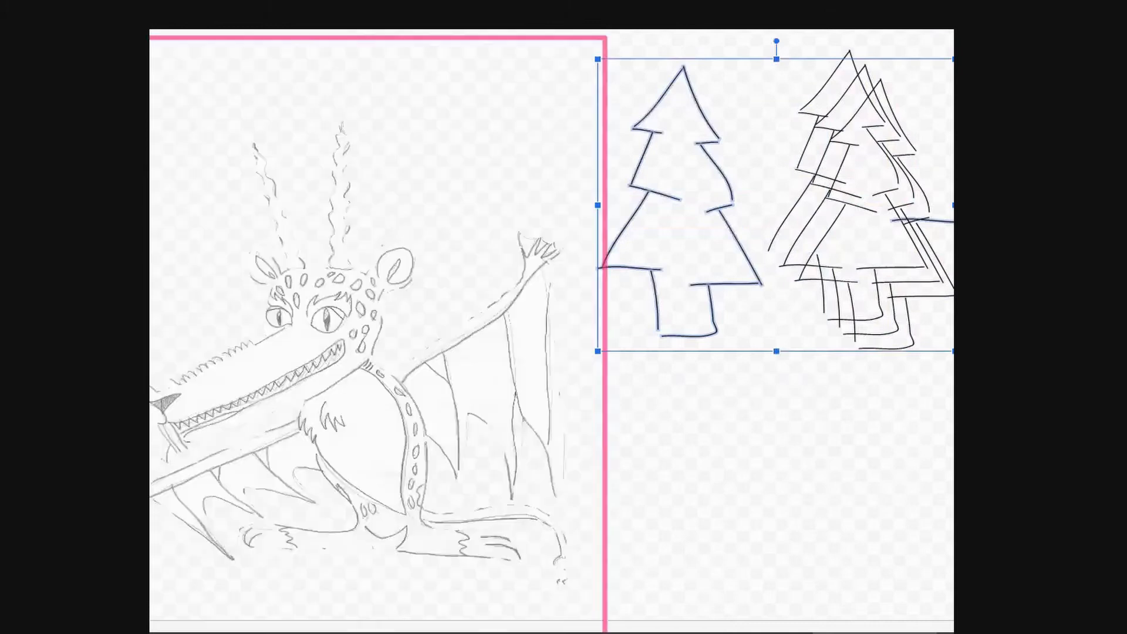
Drag the woman-and-cat drawing beside the two pine tree outlines.
{"action": "left_click_drag", "start_coordinate": [690, 201], "coordinate": [568, 252]}
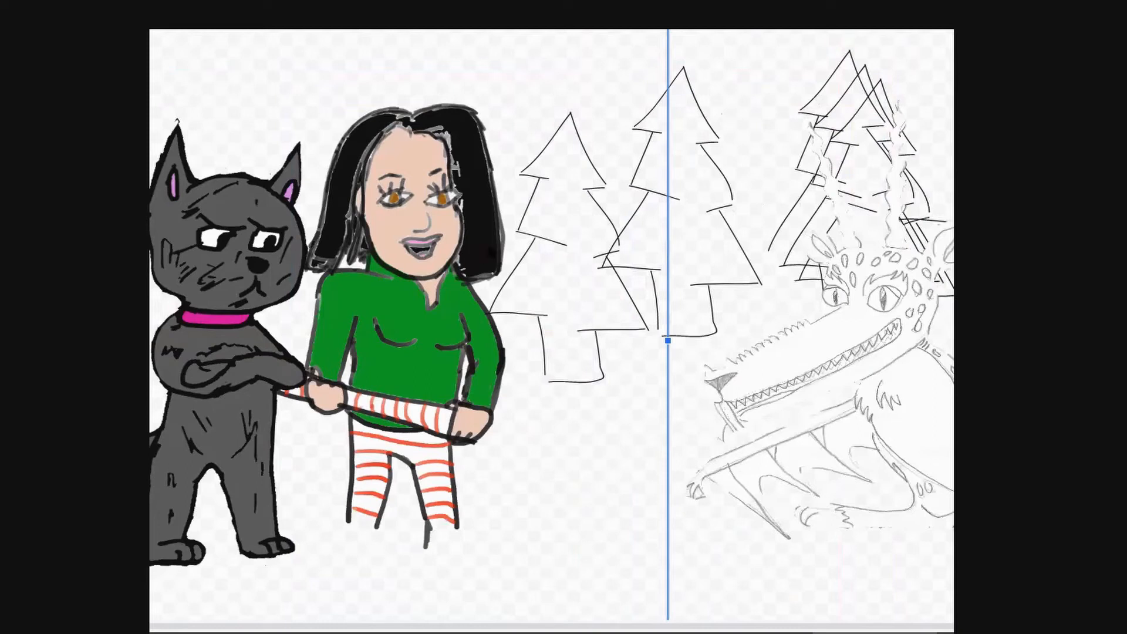
{"action": "mouse_move", "coordinate": [805, 223]}
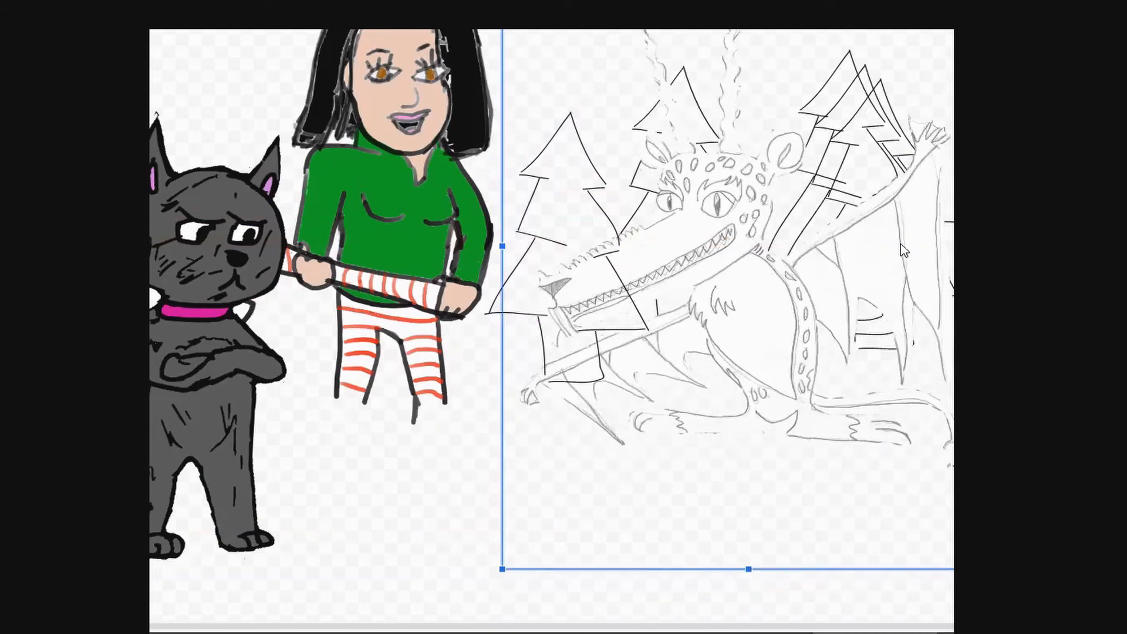
{"action": "mouse_move", "coordinate": [430, 233]}
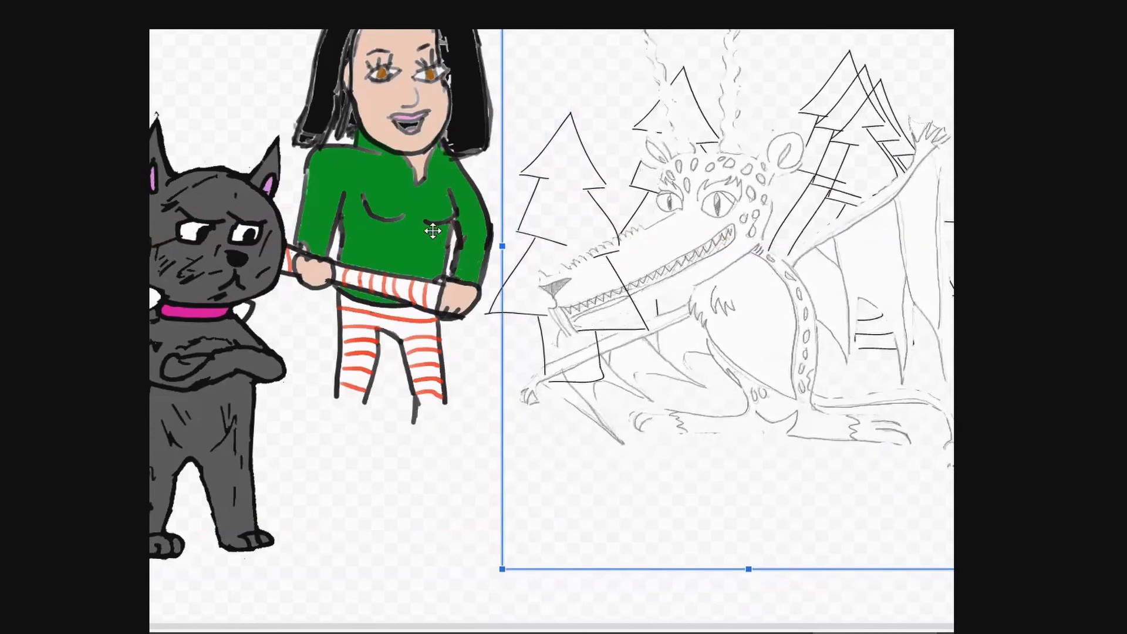